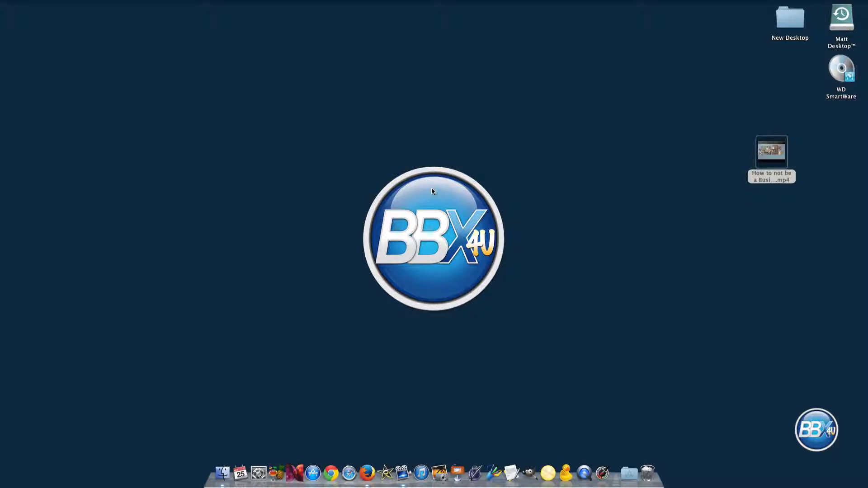
pyautogui.moveTo(436, 190)
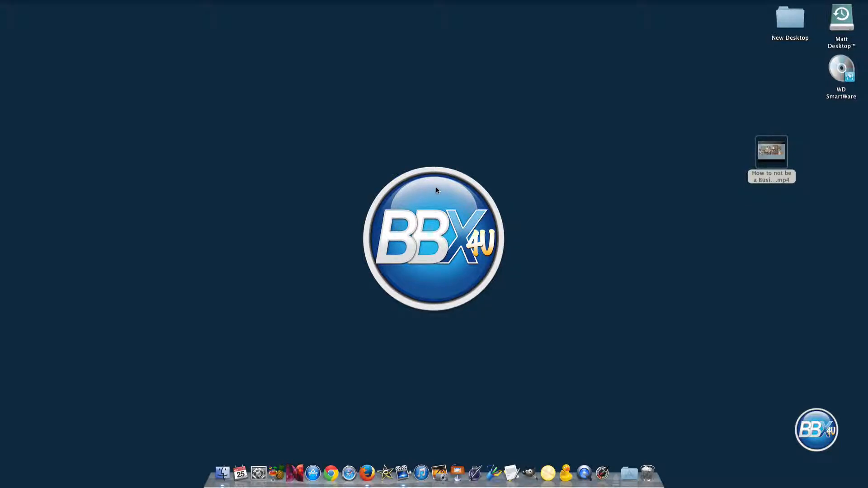
pyautogui.moveTo(771, 152)
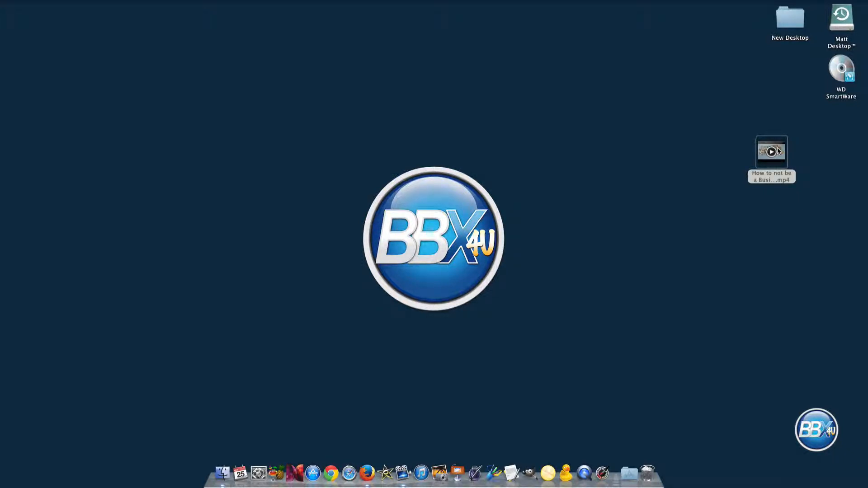
pyautogui.moveTo(350, 246)
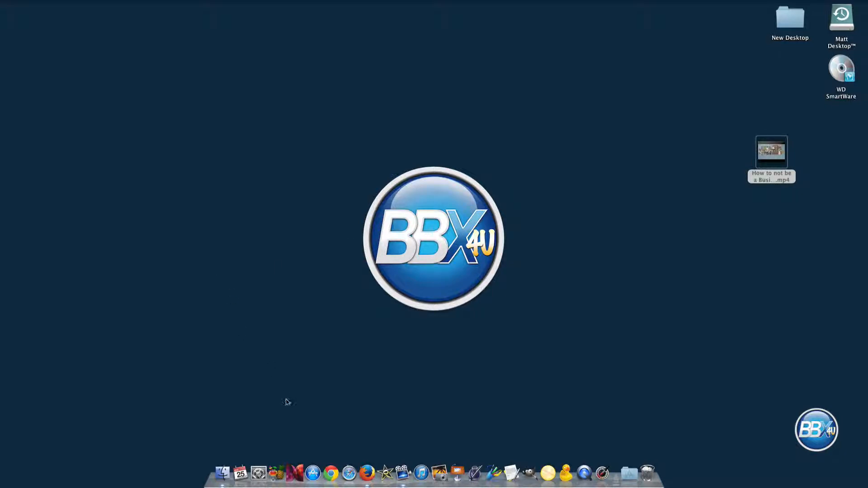
pyautogui.moveTo(278, 458)
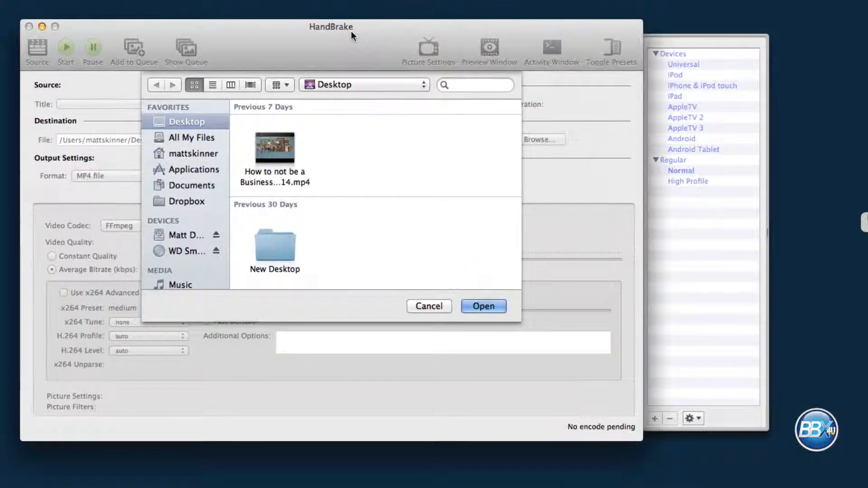
pyautogui.moveTo(343, 179)
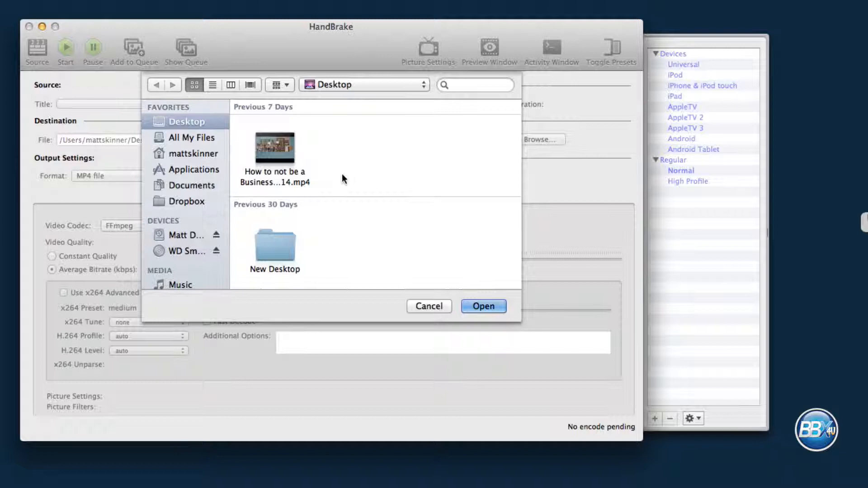
pyautogui.moveTo(288, 150)
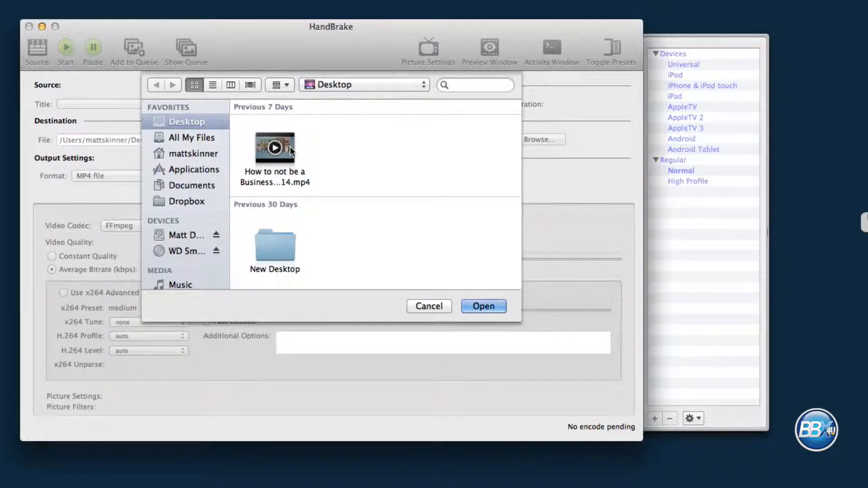
# - Open the 'How to not be a Business' MP4 from the Desktop as the source
pyautogui.click(274, 145)
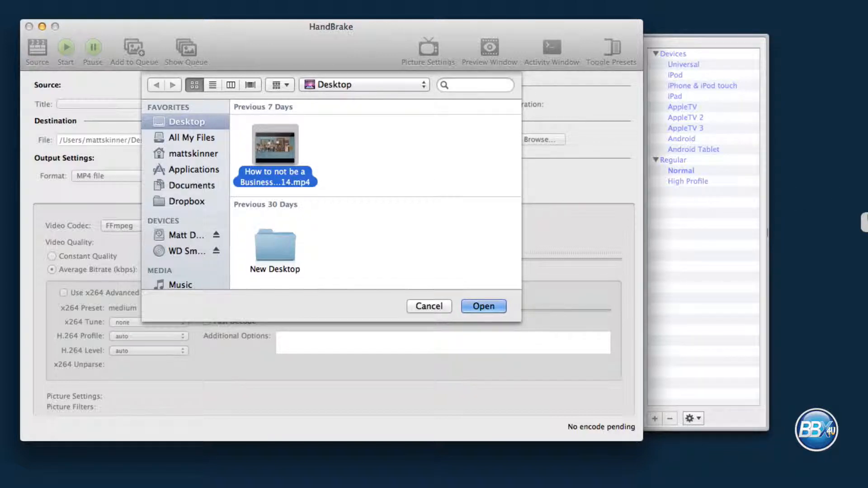
pyautogui.moveTo(333, 193)
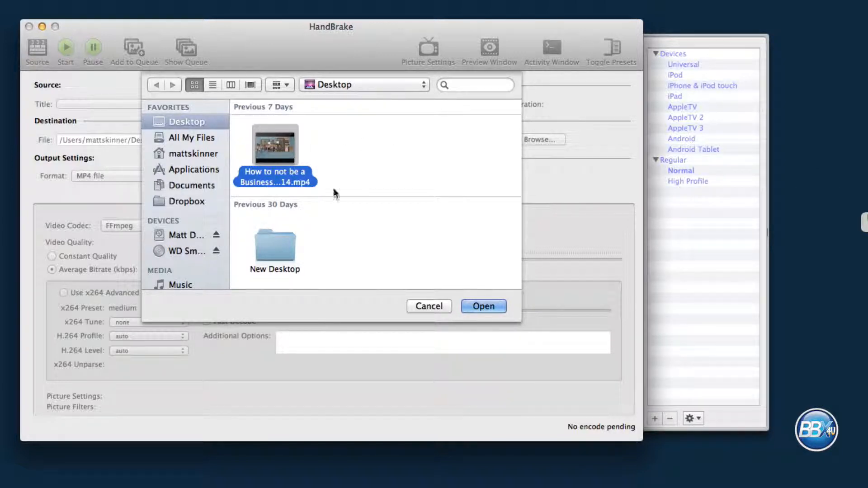
pyautogui.click(483, 306)
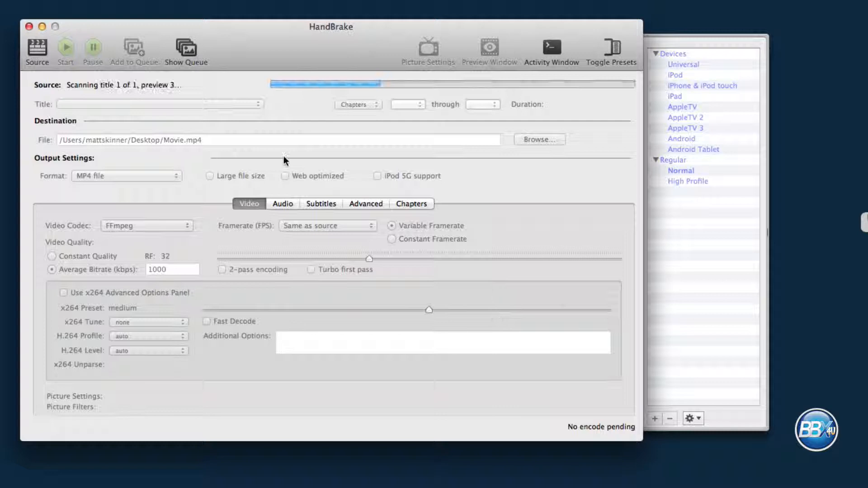
# - Insert 'WR' before .mp4 in the destination file name and enable Web optimized
pyautogui.click(681, 171)
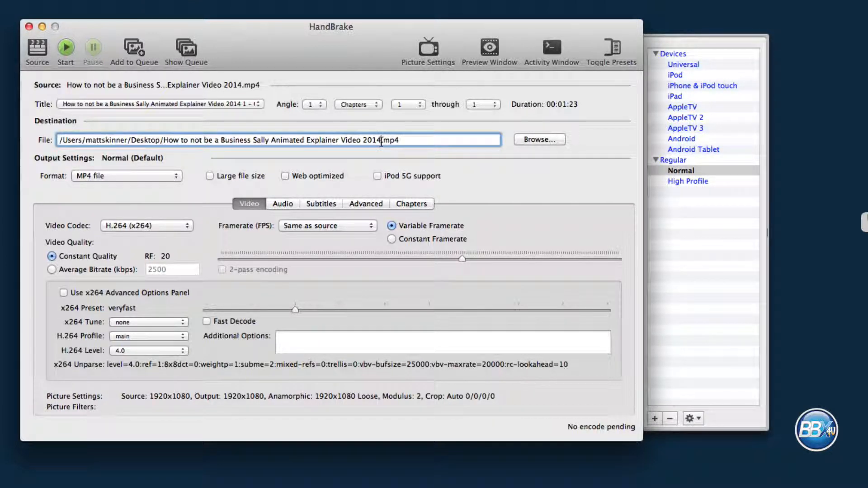
pyautogui.write('WR')
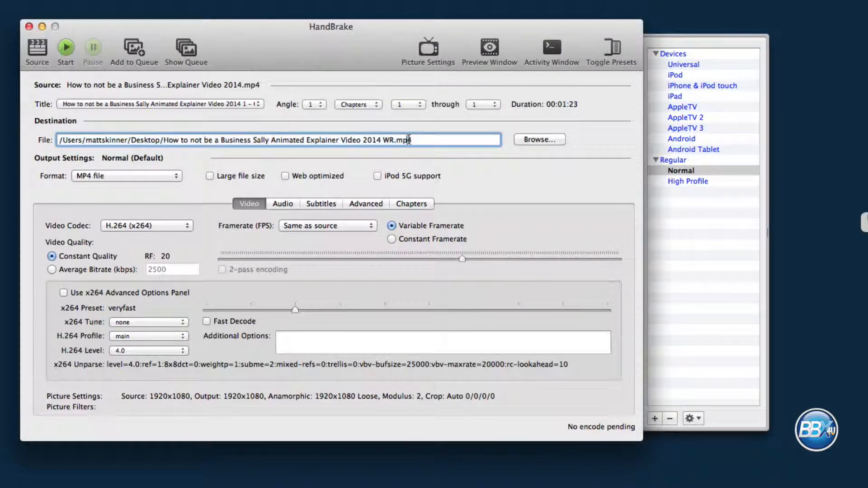
pyautogui.click(285, 176)
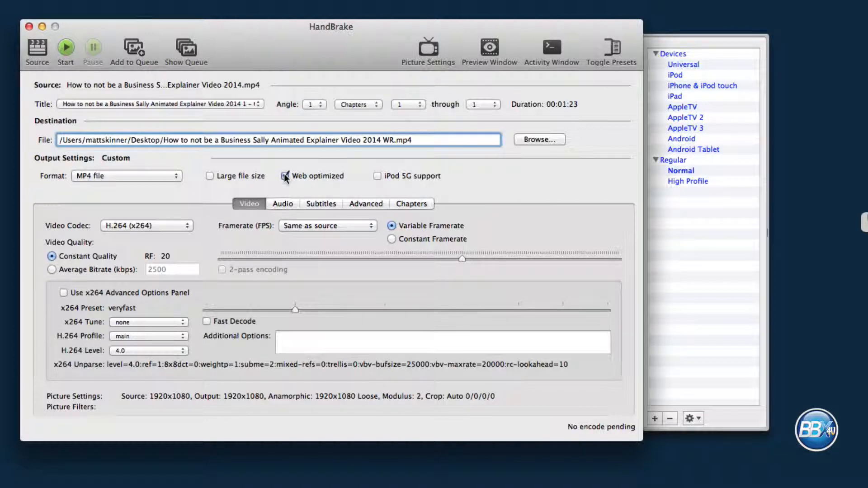
pyautogui.click(287, 176)
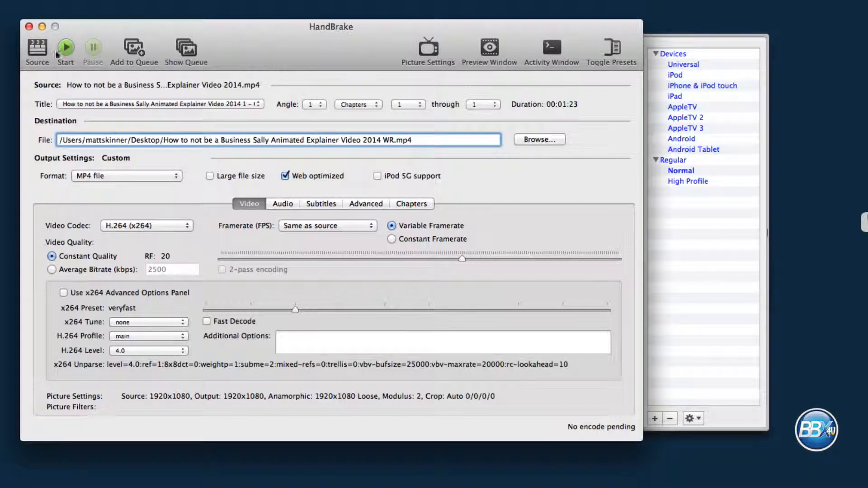
# - Start the encode and close the queue-done alert once it finishes
pyautogui.click(64, 47)
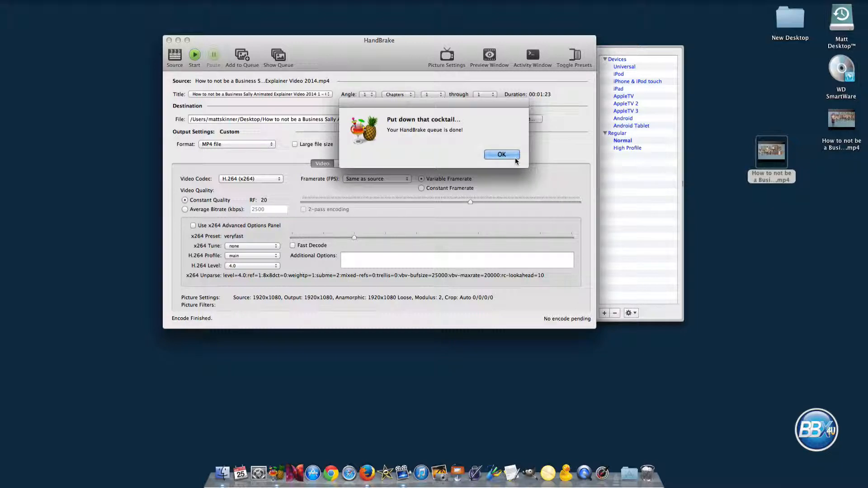
pyautogui.click(501, 155)
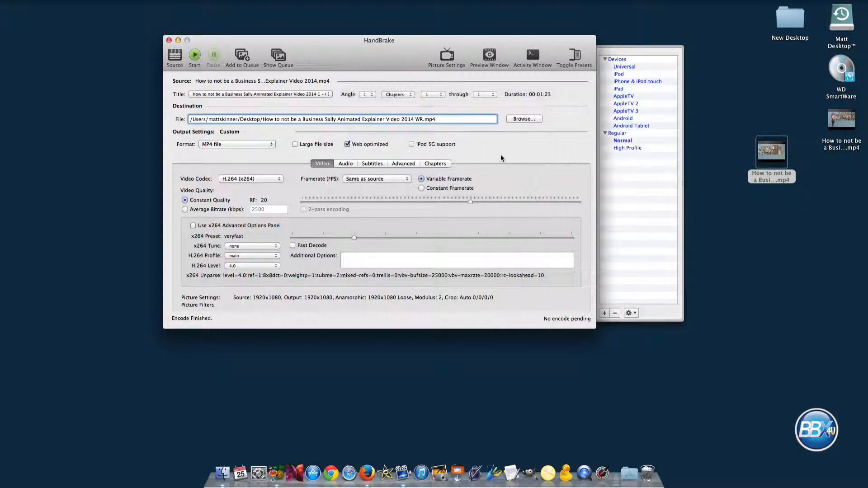